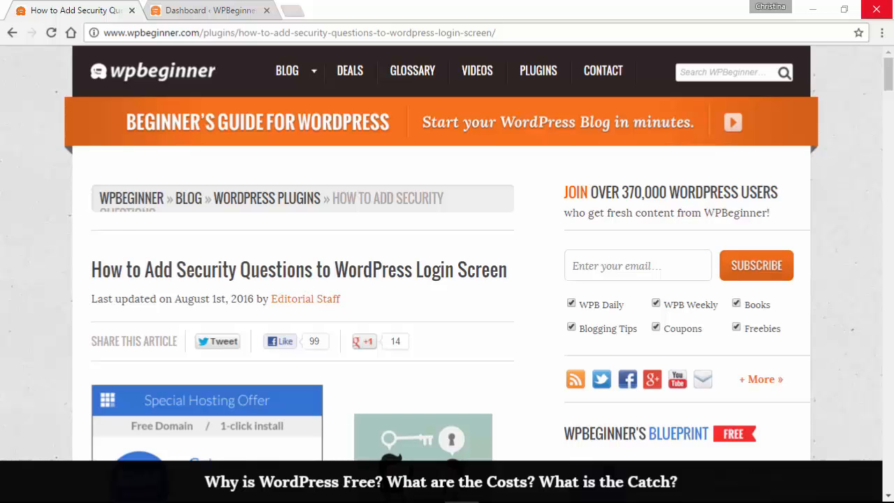
Switch from the tutorial article to the site's WordPress admin dashboard tab.
left_click(209, 10)
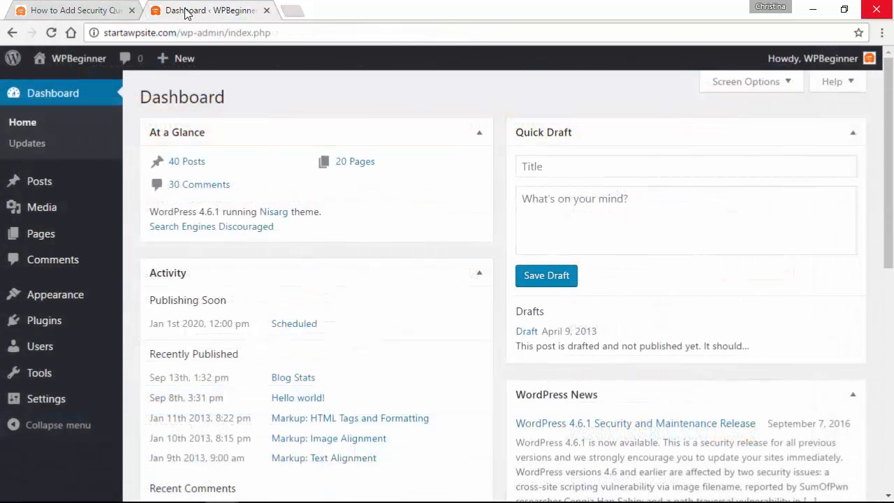
mouse_move(44, 320)
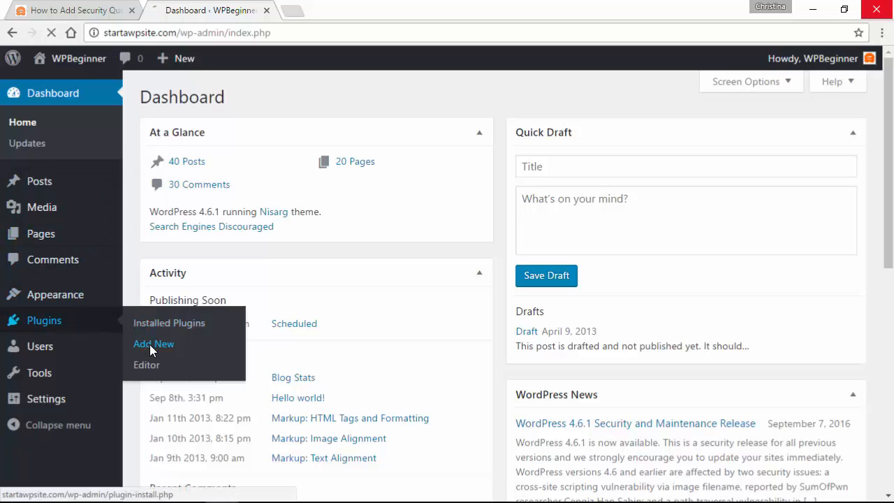
From Plugins > Add New, find 'WP Security Question', then install and activate it.
left_click(154, 344)
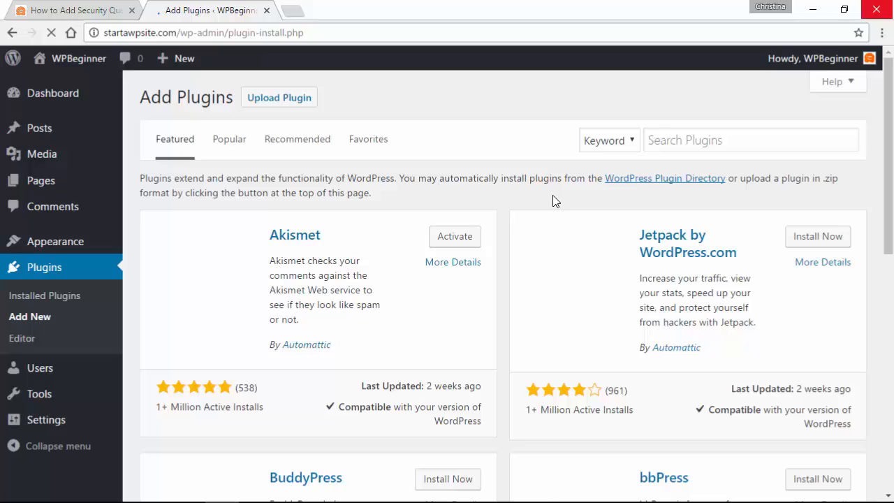
type("WP Security Question")
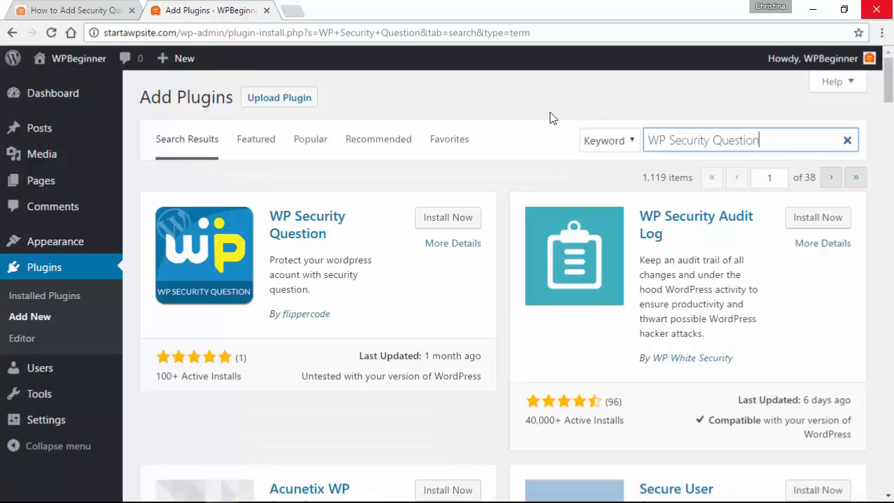
mouse_move(394, 226)
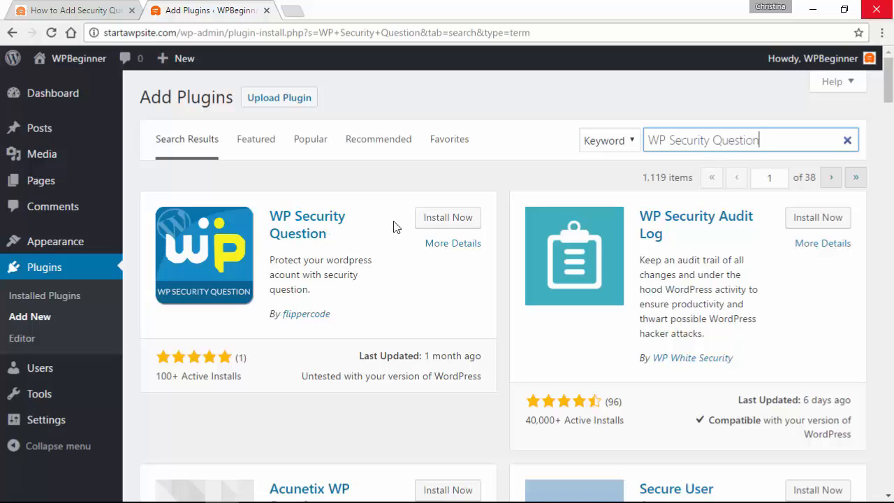
left_click(447, 218)
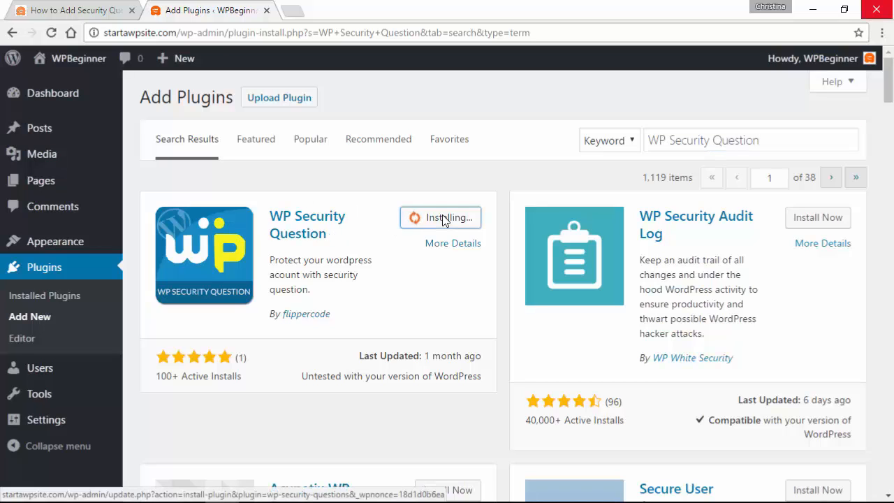
left_click(440, 217)
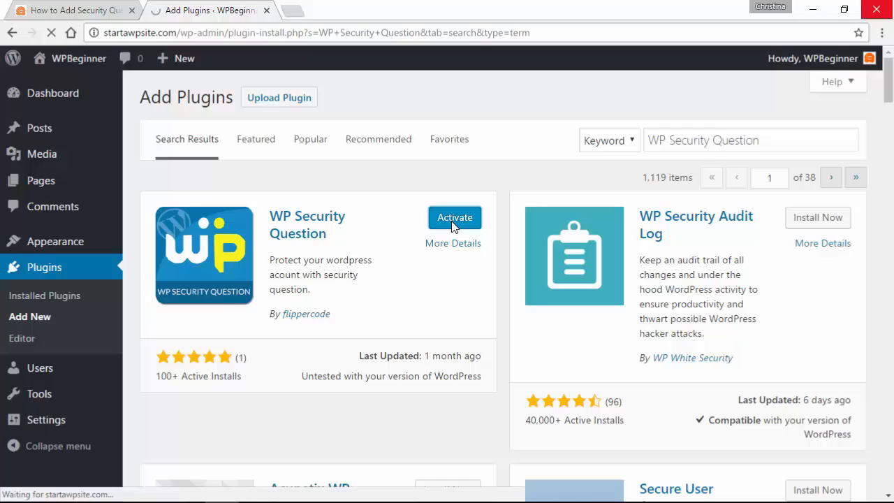
left_click(455, 217)
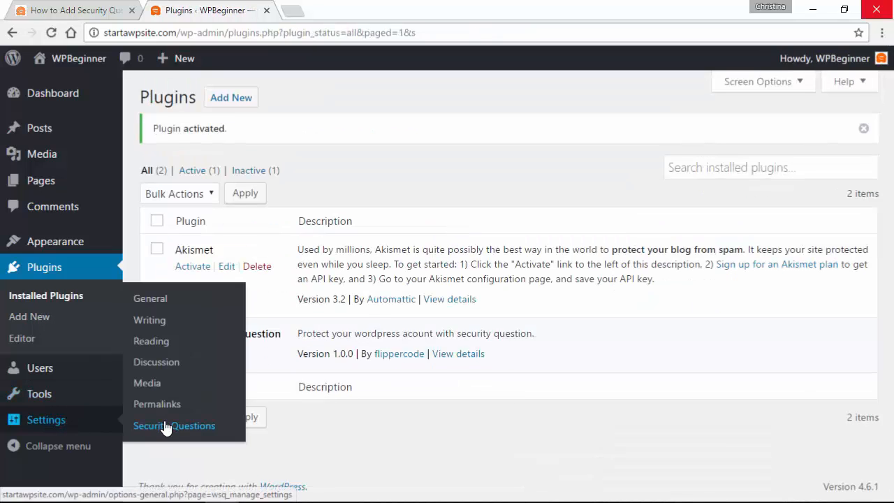
Open Settings > Security Questions and scroll through the default Setup Questions list.
left_click(174, 426)
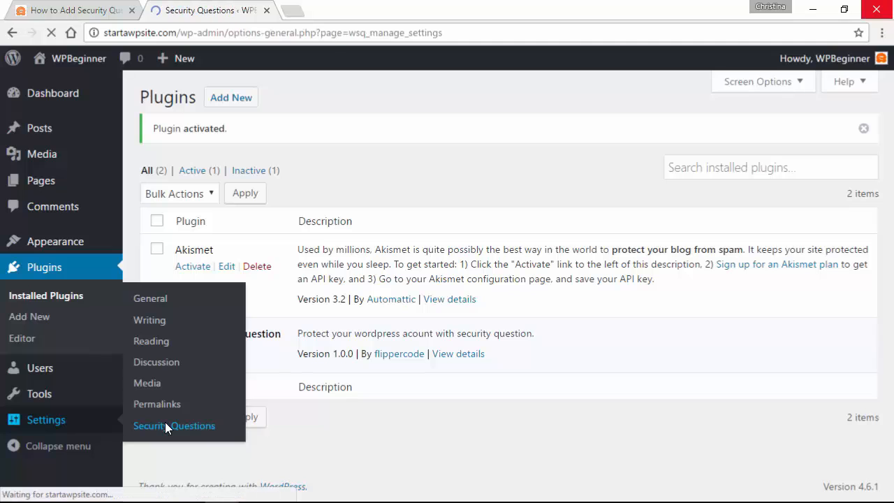
left_click(174, 425)
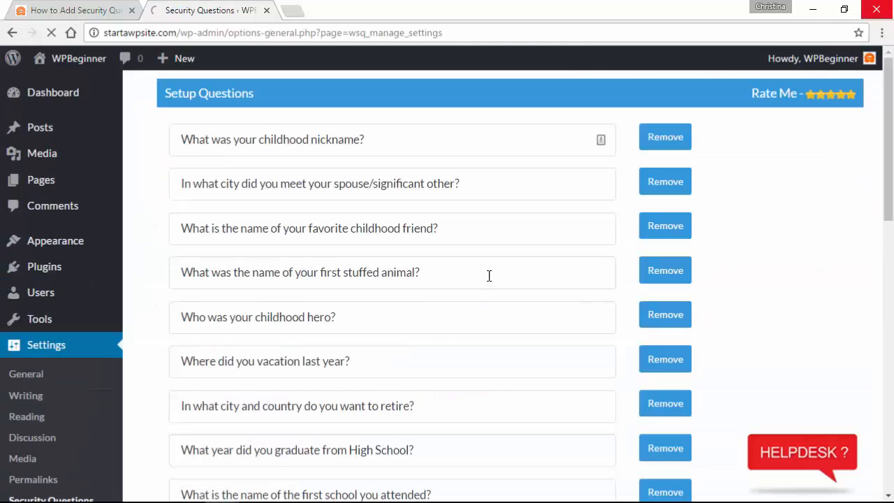
scroll("down", 3)
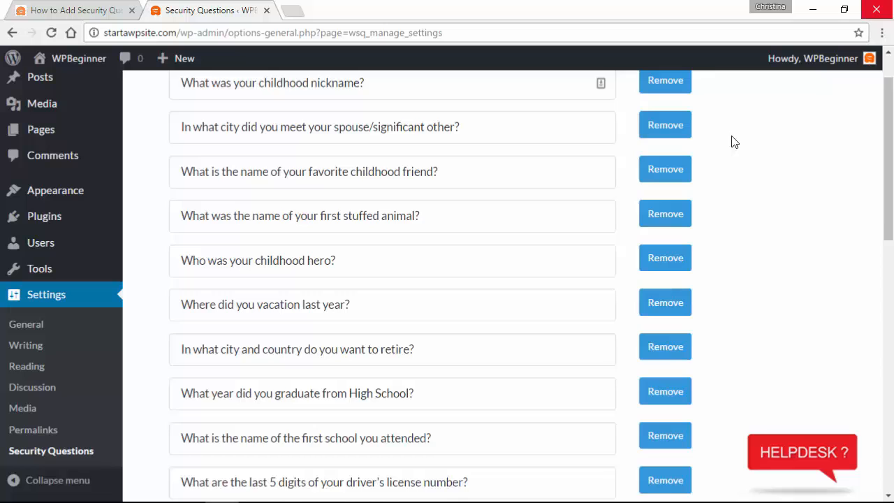
scroll("down", 3)
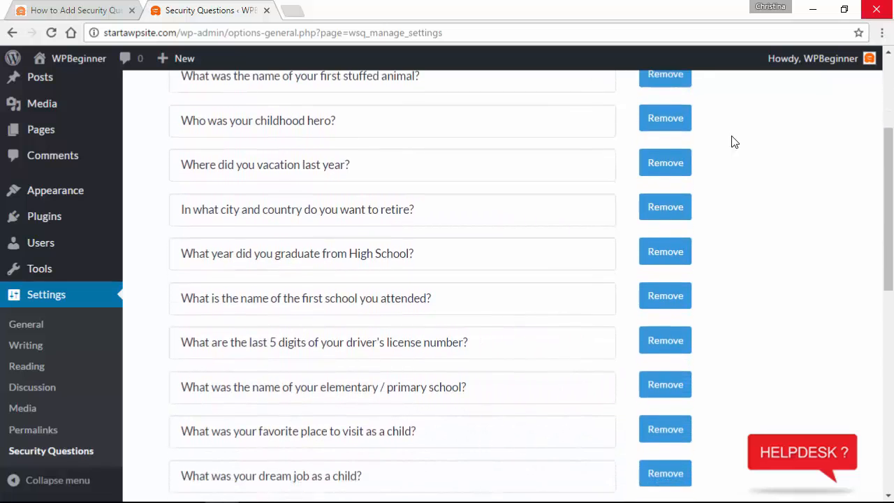
scroll("down", 3)
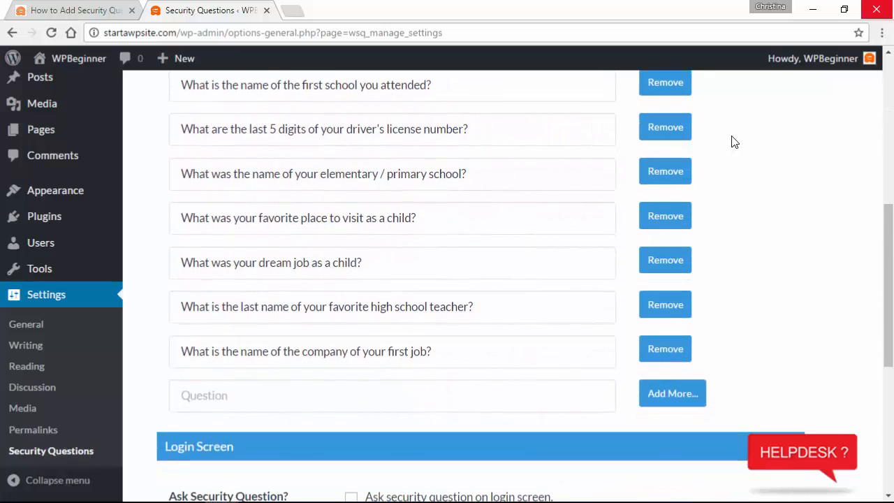
scroll("down", 3)
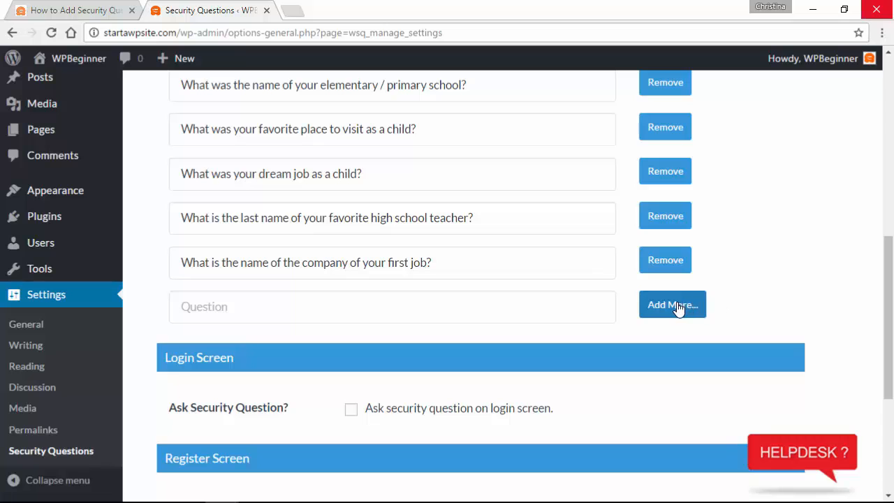
scroll("down", 3)
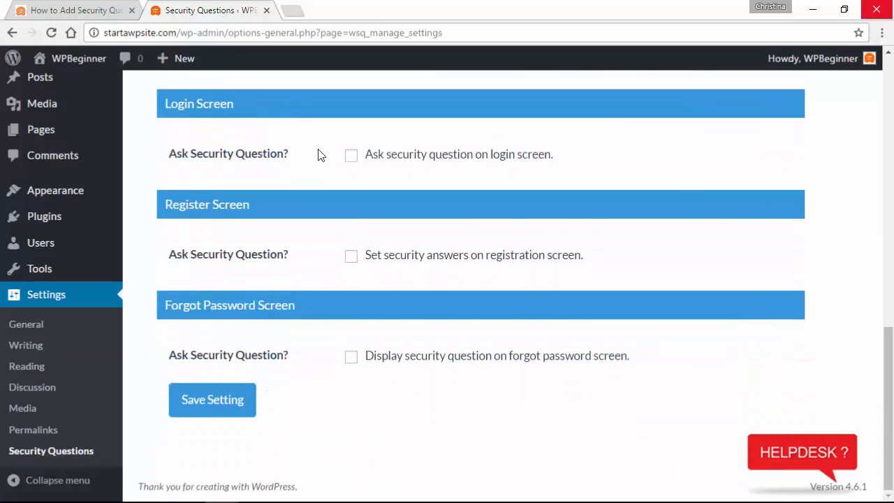
Tick Ask Security Question for login, registration and forgot-password, then Save Setting.
left_click(351, 154)
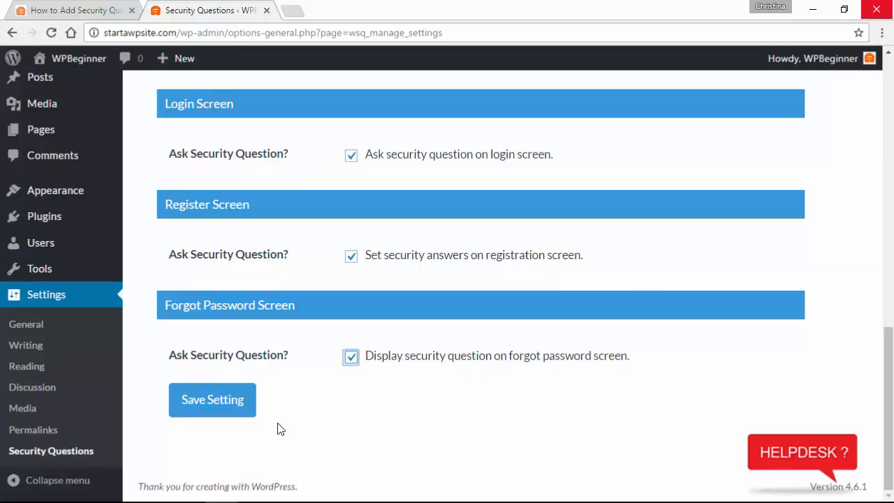
left_click(213, 400)
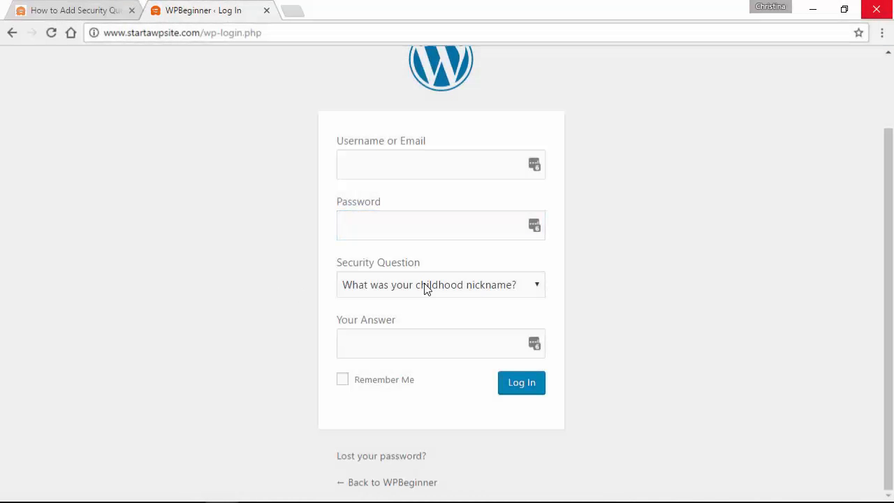
On wp-login.php, browse the Security Question dropdown, keep the first question, and enter the username.
left_click(440, 284)
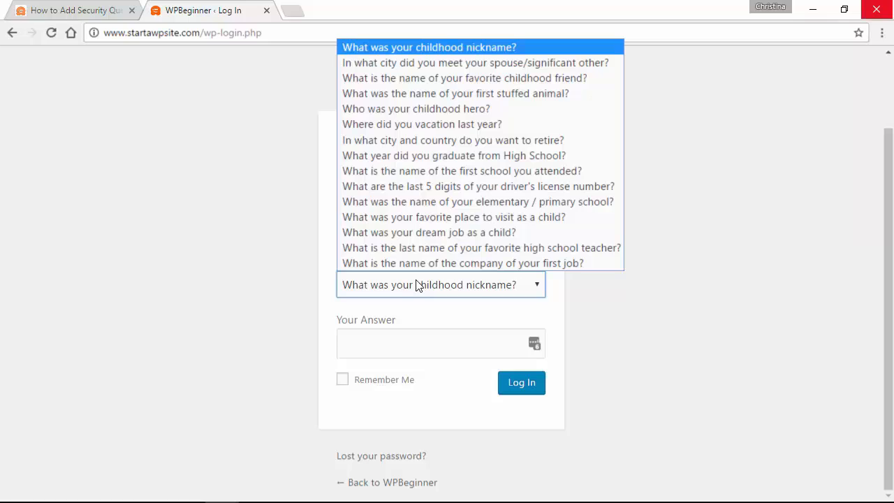
left_click(429, 47)
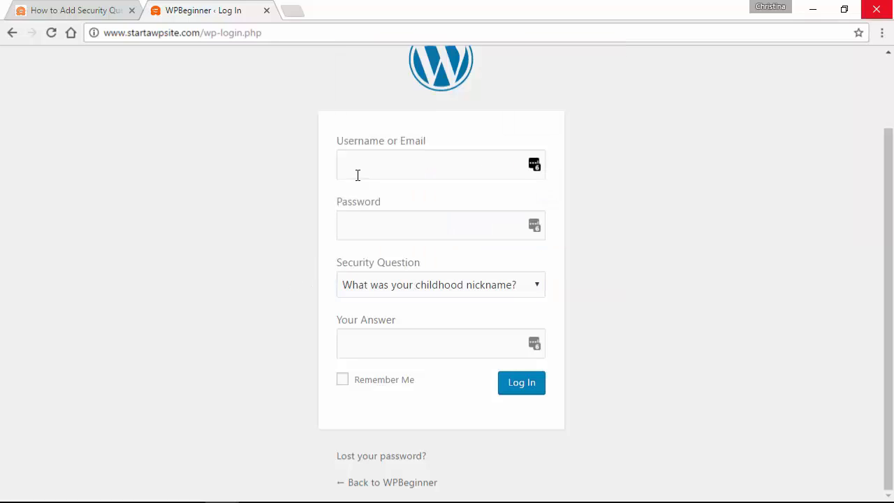
left_click(440, 164)
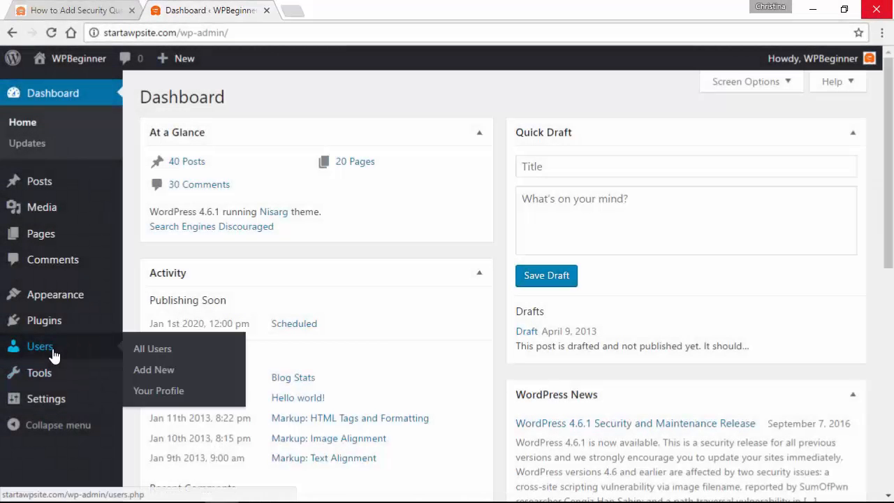
mouse_move(159, 390)
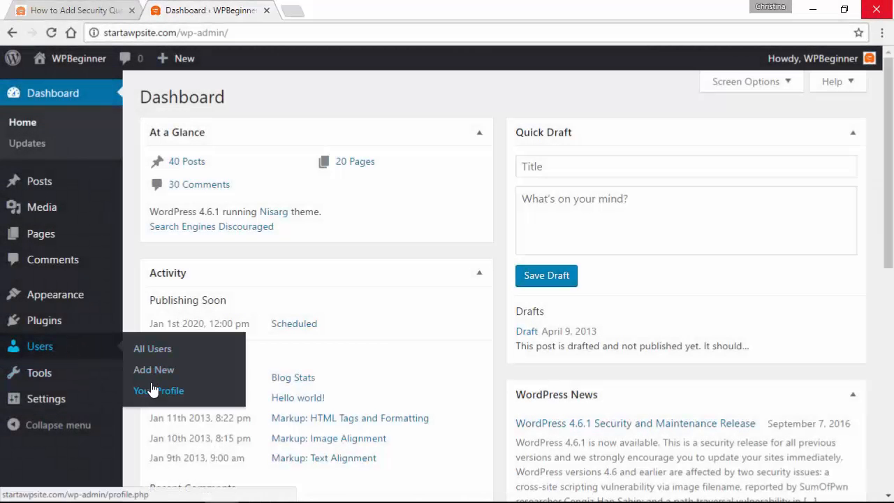
Under Users > Your Profile, scroll to My Security Questions and open Choose Question.
left_click(159, 390)
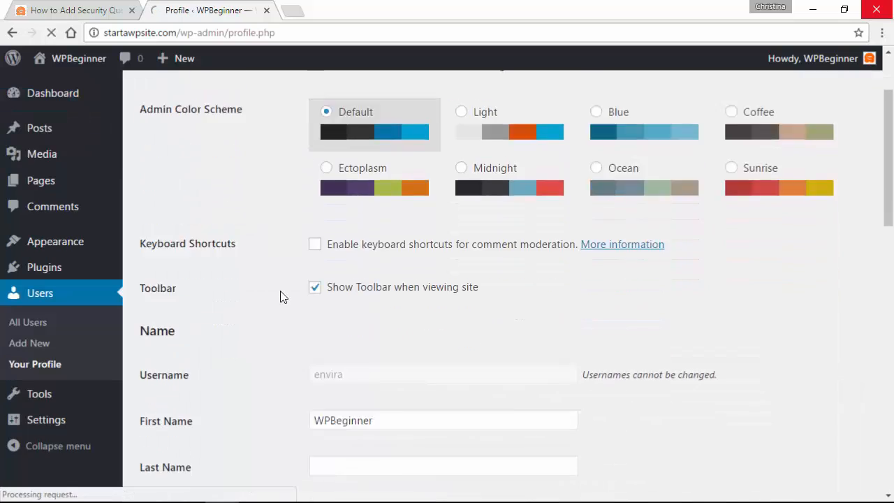
scroll("down", 3)
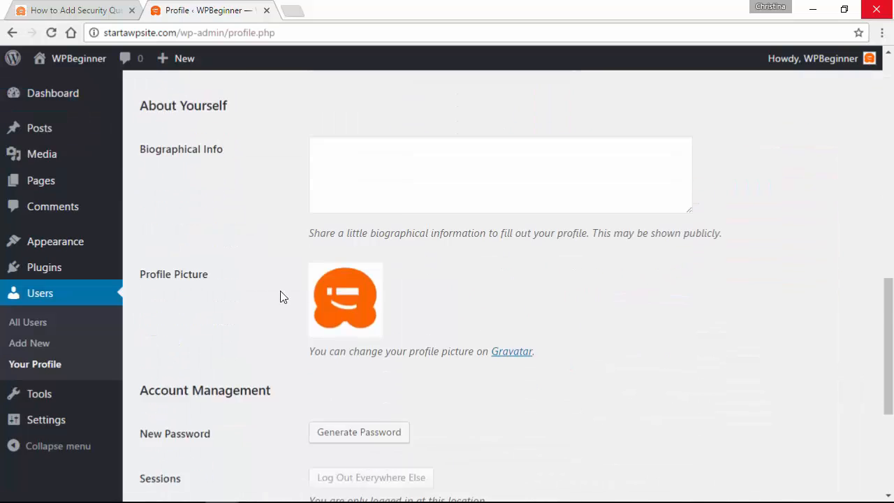
scroll("down", 3)
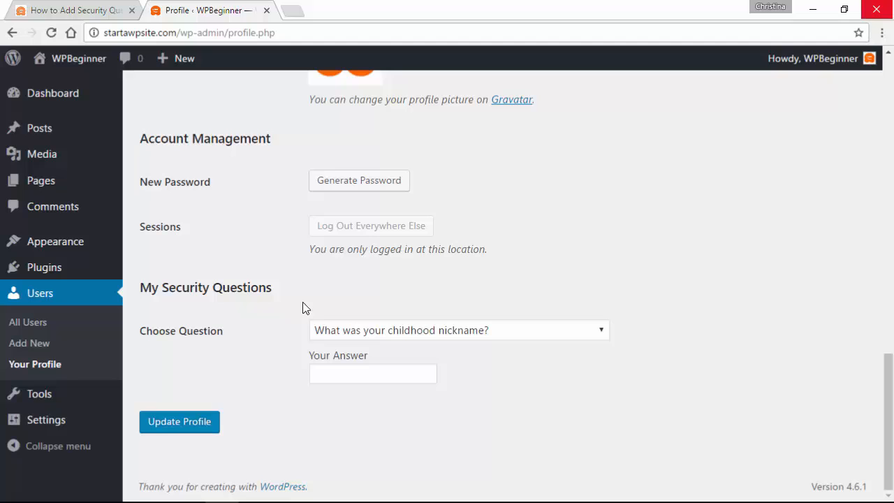
left_click(458, 329)
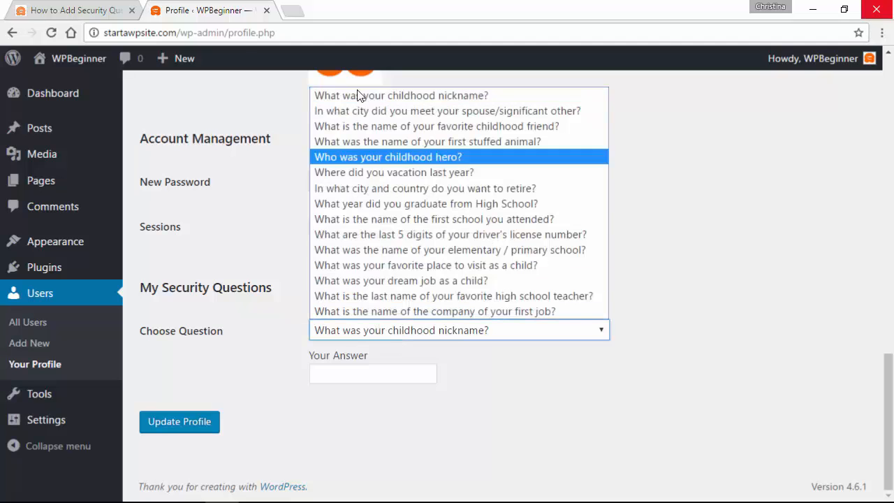